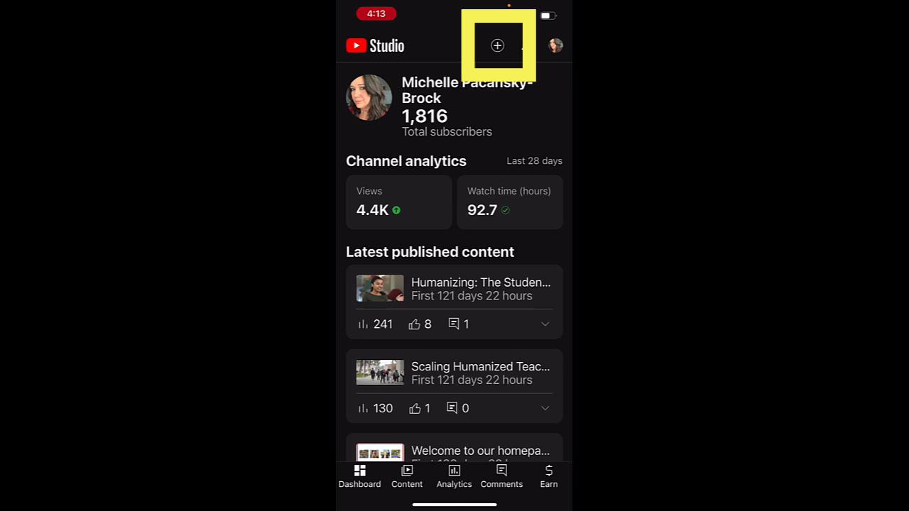
Select the 9-second phone video from the library and add it for upload.
left_click(497, 45)
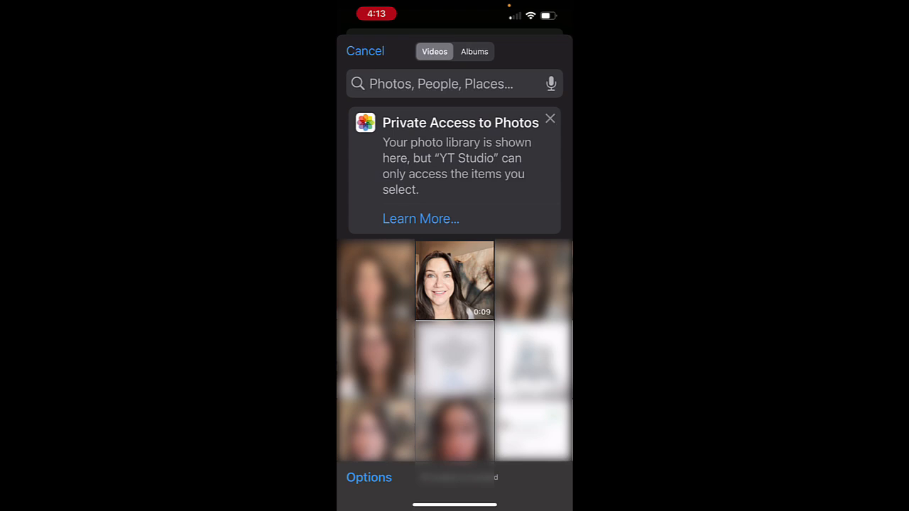
left_click(454, 281)
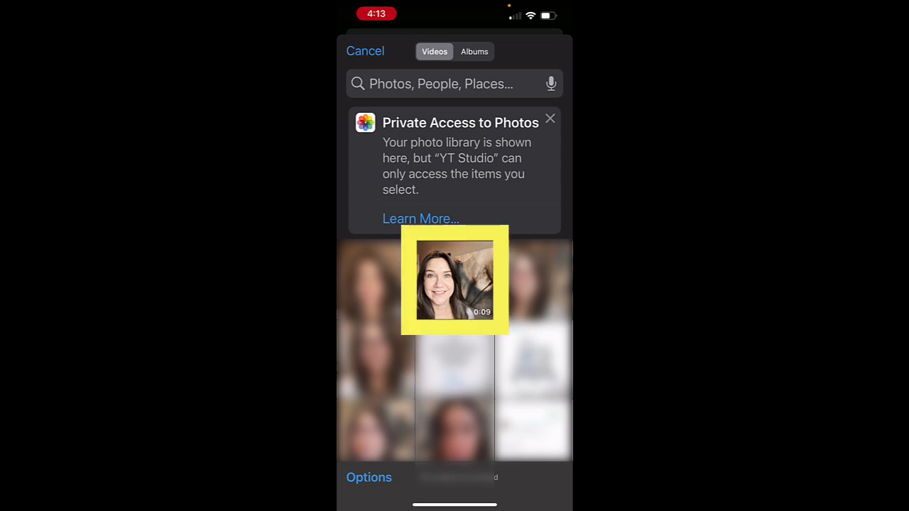
left_click(455, 280)
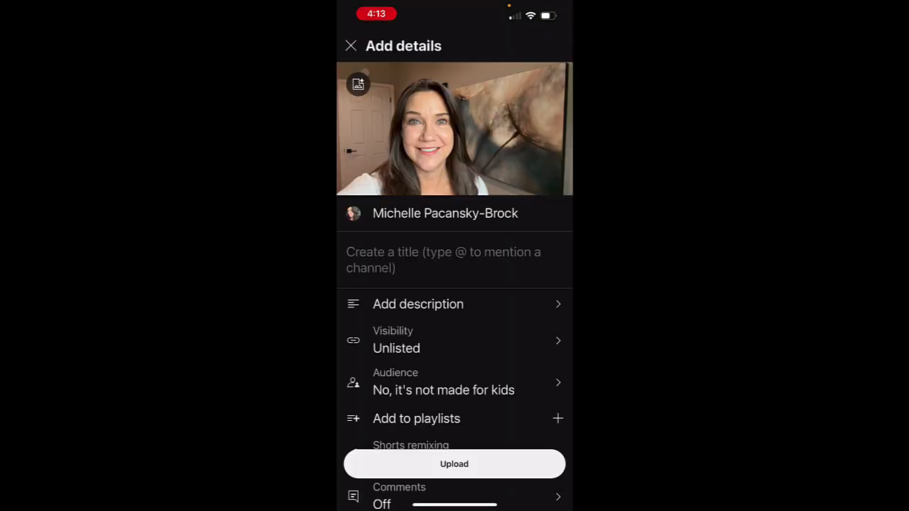
Title the upload 'Module 2 Introduction' and add a brief module-overview description.
type("Modu")
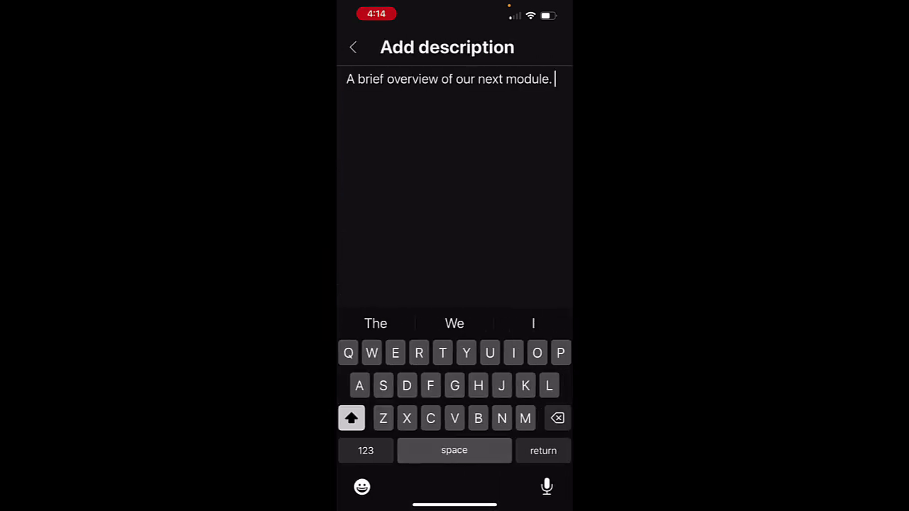
left_click(353, 47)
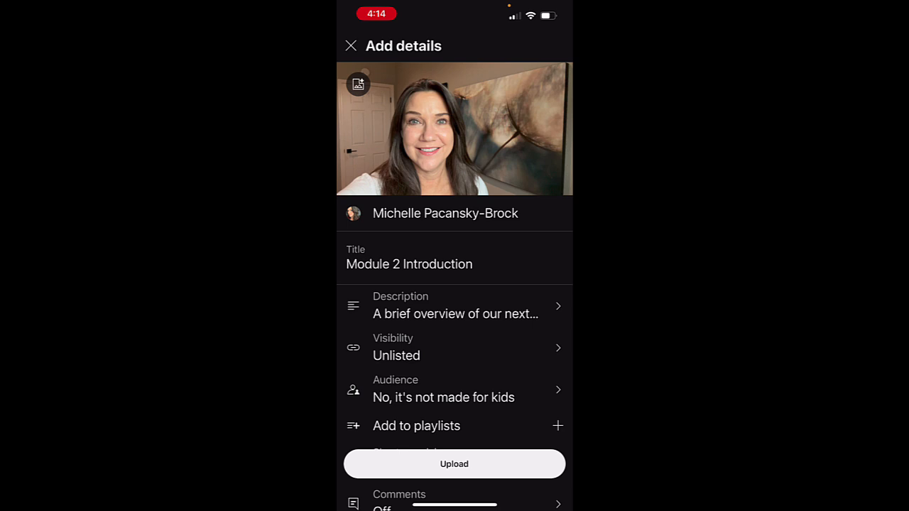
left_click(454, 347)
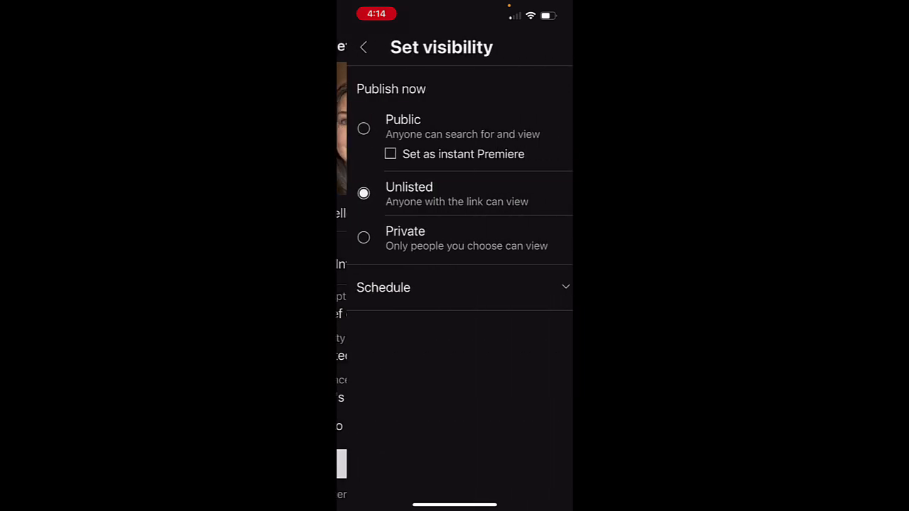
left_click(363, 129)
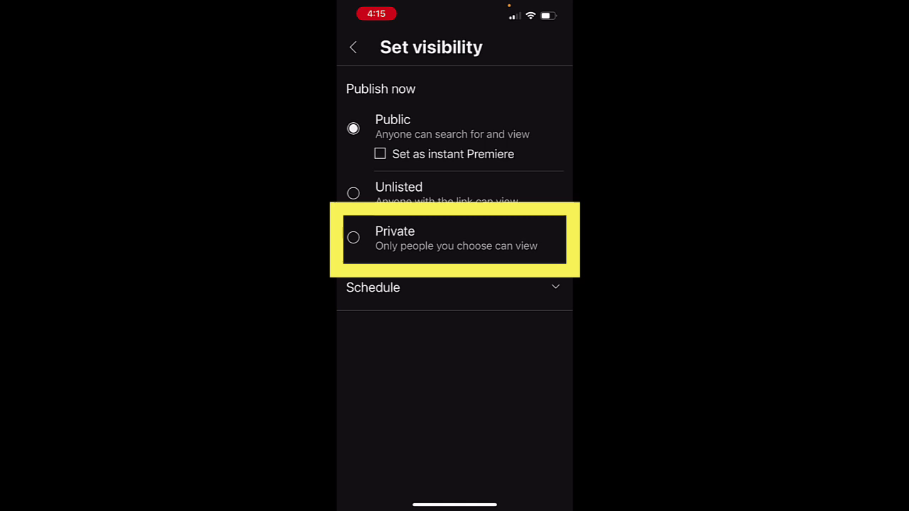
left_click(353, 47)
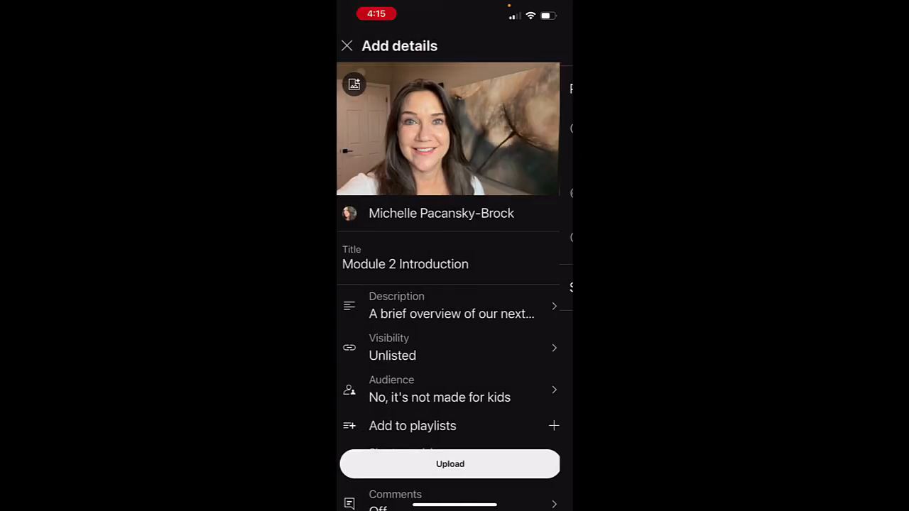